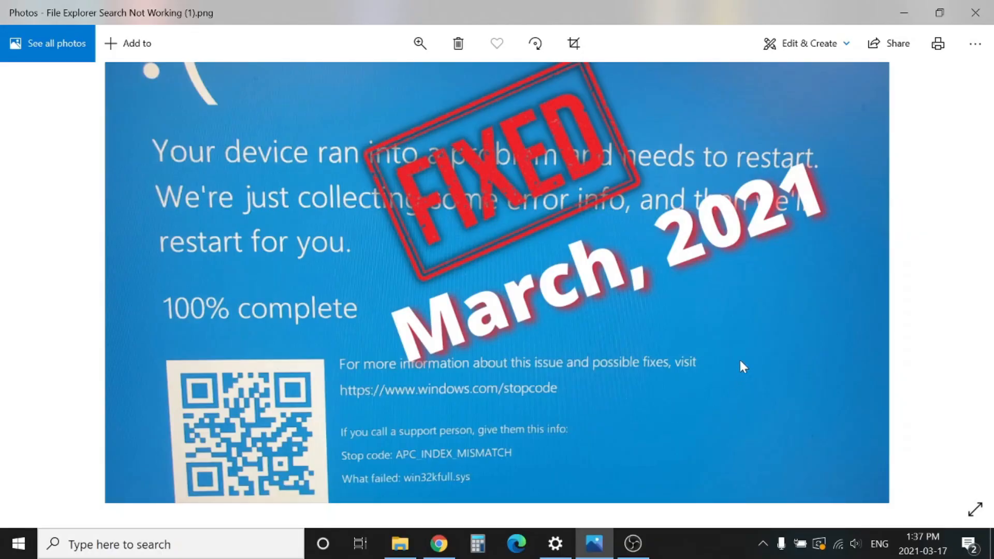
{"action": "mouse_move", "coordinate": [669, 301]}
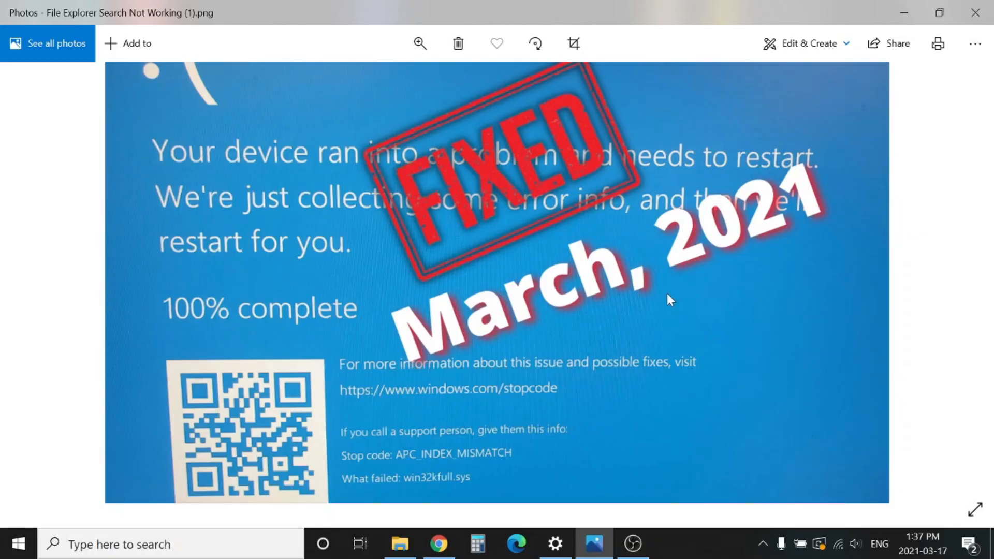
{"action": "mouse_move", "coordinate": [653, 266]}
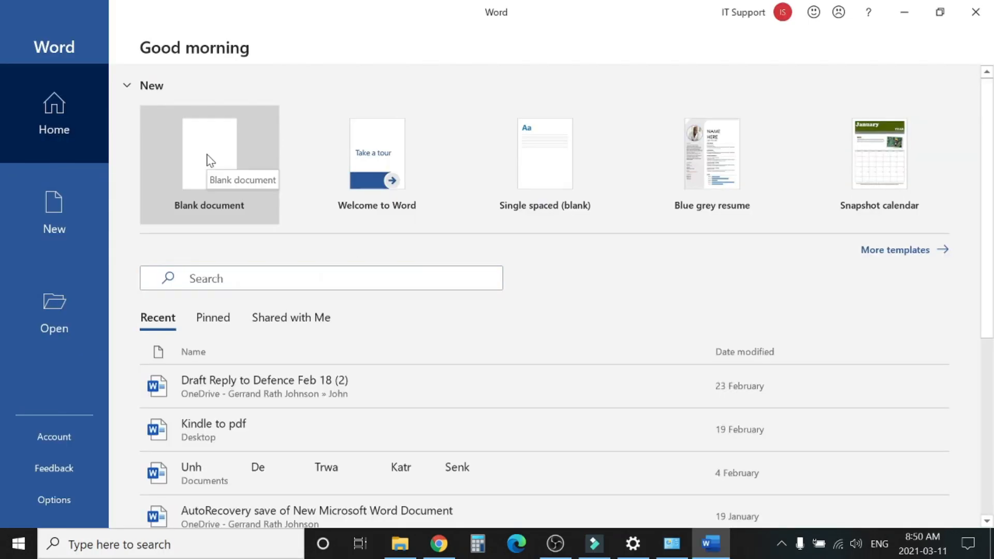
- Create a blank Word document and type some test text into it
{"action": "left_click", "coordinate": [210, 150]}
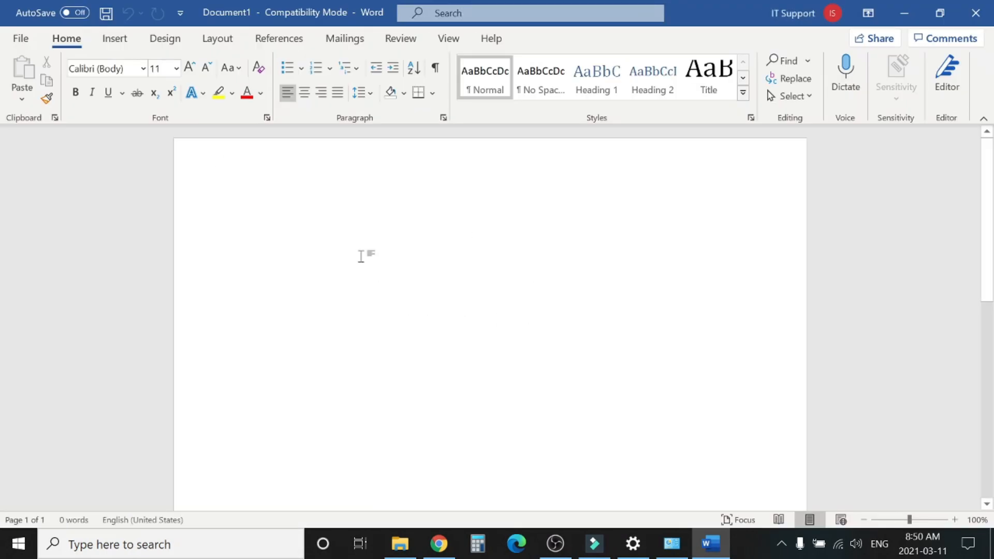
{"action": "type", "text": "fjekljhwerkj"}
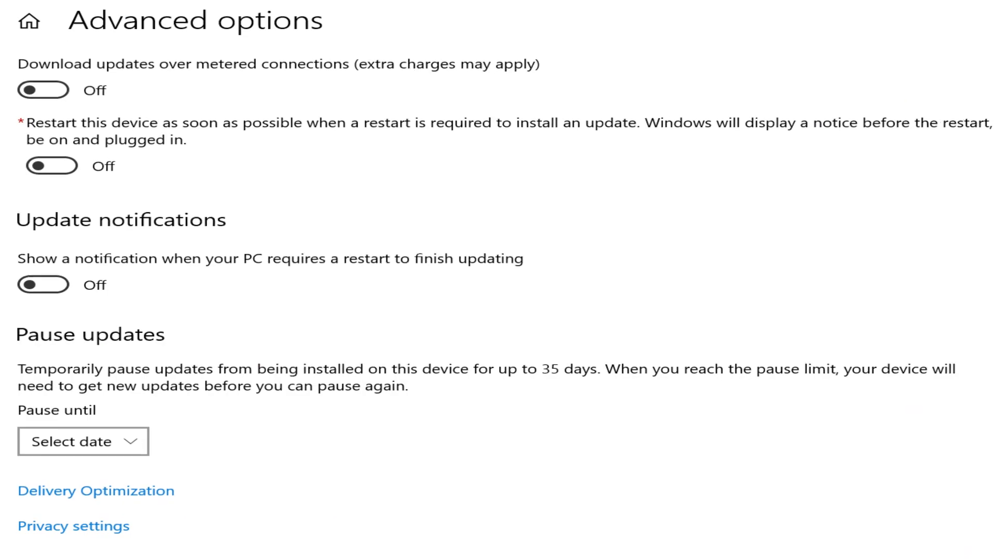
{"action": "scroll", "scroll_direction": "down", "scroll_amount": 3}
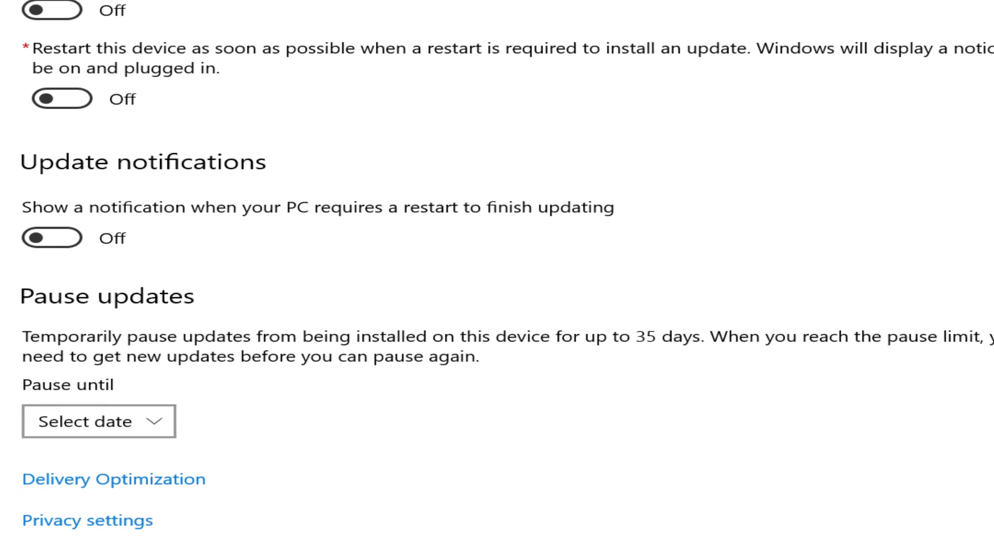
{"action": "scroll", "scroll_direction": "down", "scroll_amount": 3}
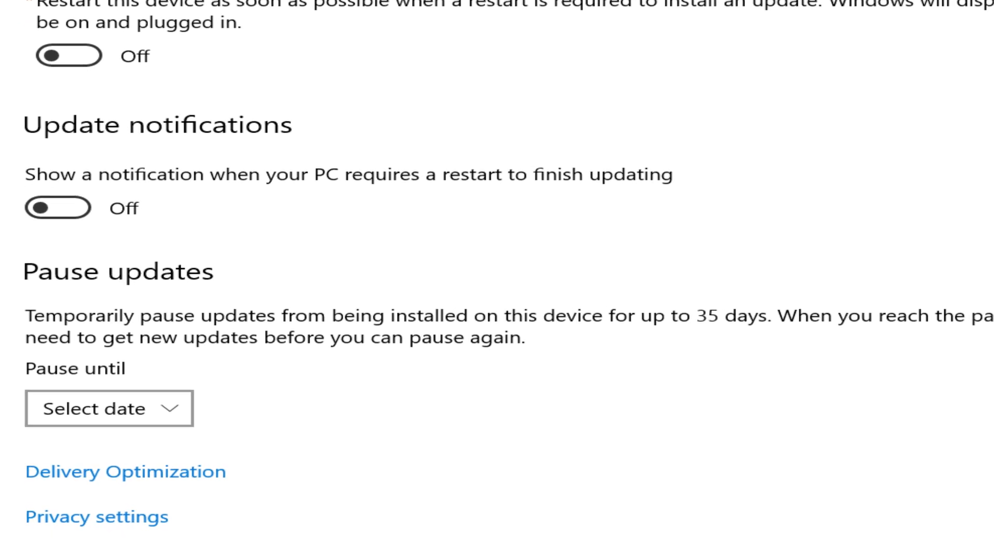
{"action": "scroll", "scroll_direction": "down", "scroll_amount": 3}
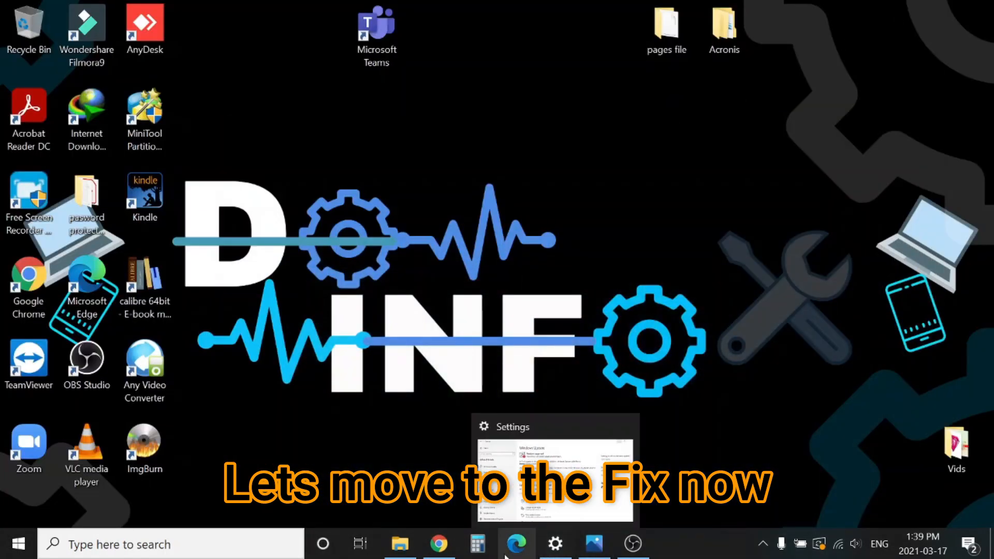
- Highlight 'March 9, 2021—KB5000802' and scroll to the printing blue-screen known issue
{"action": "left_click", "coordinate": [434, 542]}
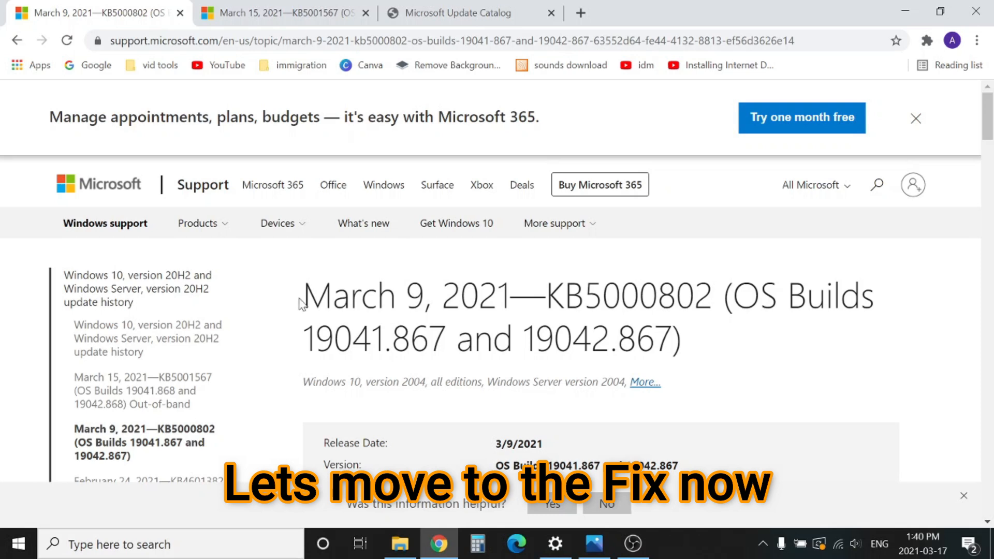
{"action": "left_click_drag", "start_coordinate": [305, 296], "coordinate": [677, 296]}
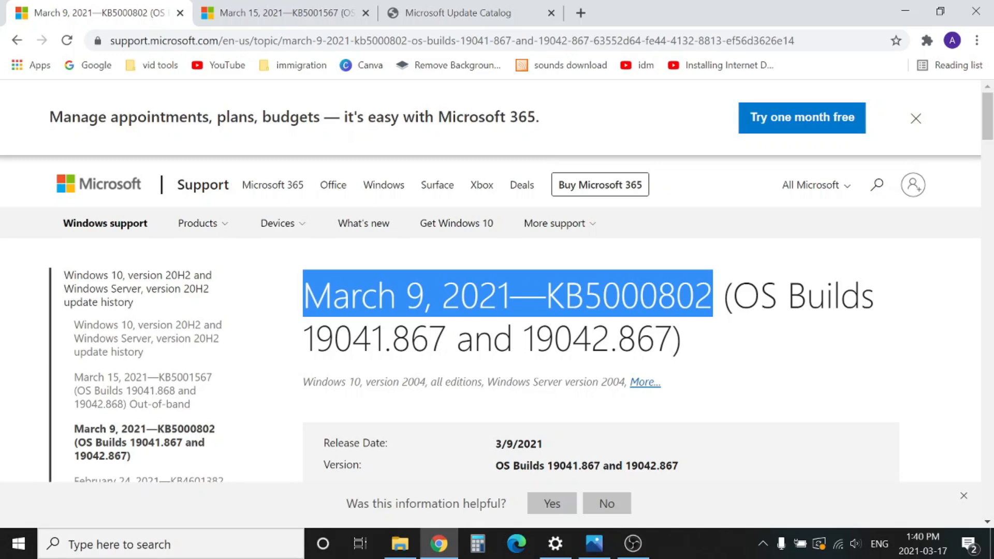
{"action": "scroll", "scroll_direction": "down", "scroll_amount": 3}
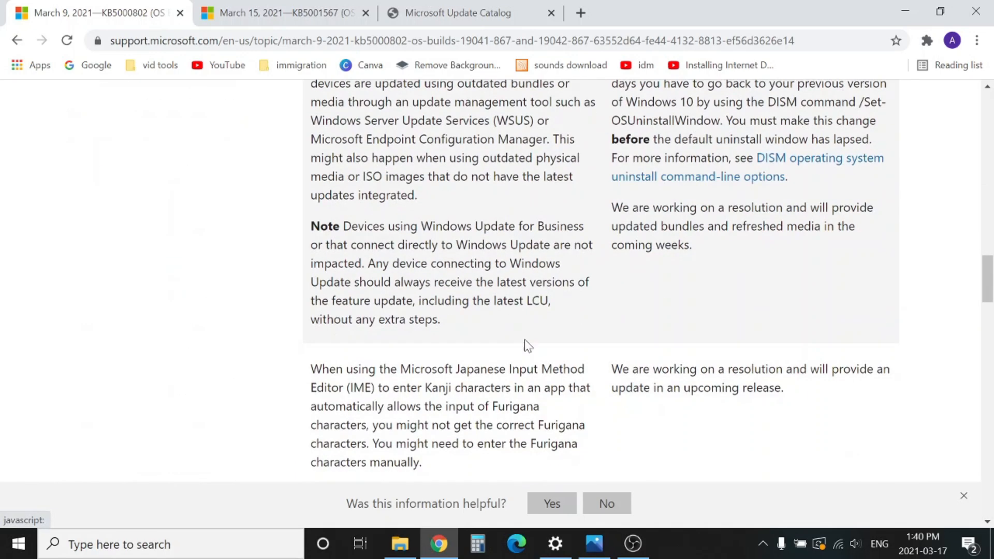
{"action": "scroll", "scroll_direction": "down", "scroll_amount": 3}
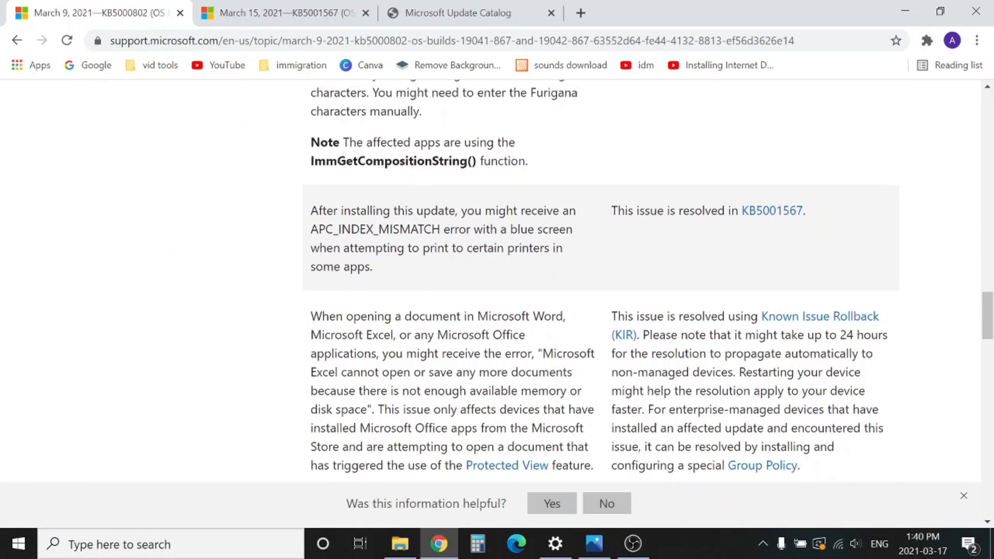
{"action": "scroll", "scroll_direction": "up", "scroll_amount": 3}
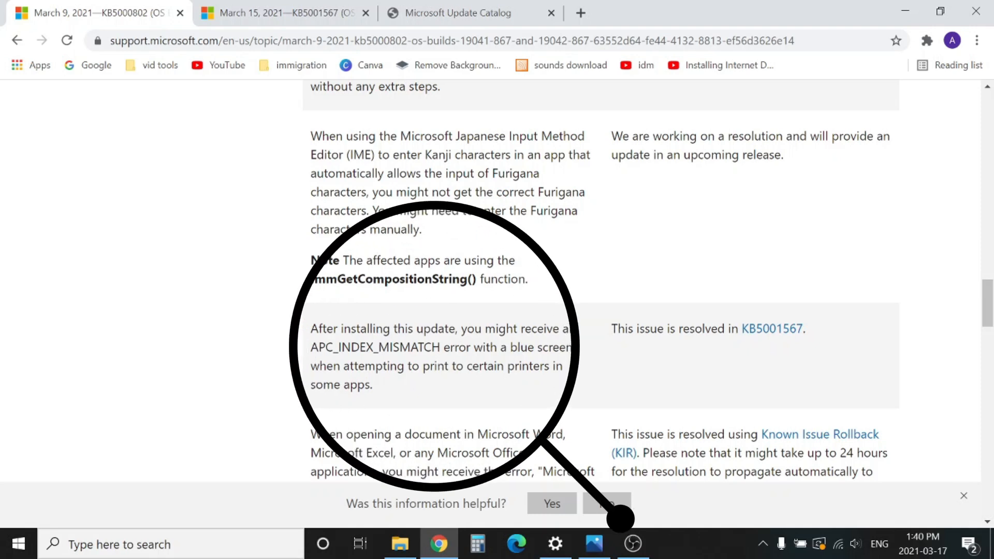
{"action": "mouse_move", "coordinate": [627, 344]}
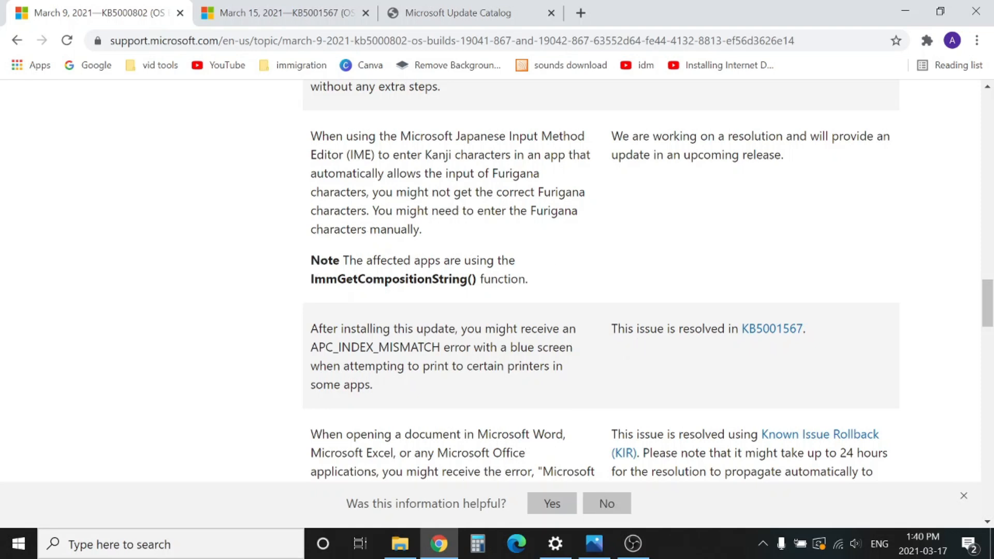
{"action": "mouse_move", "coordinate": [772, 334]}
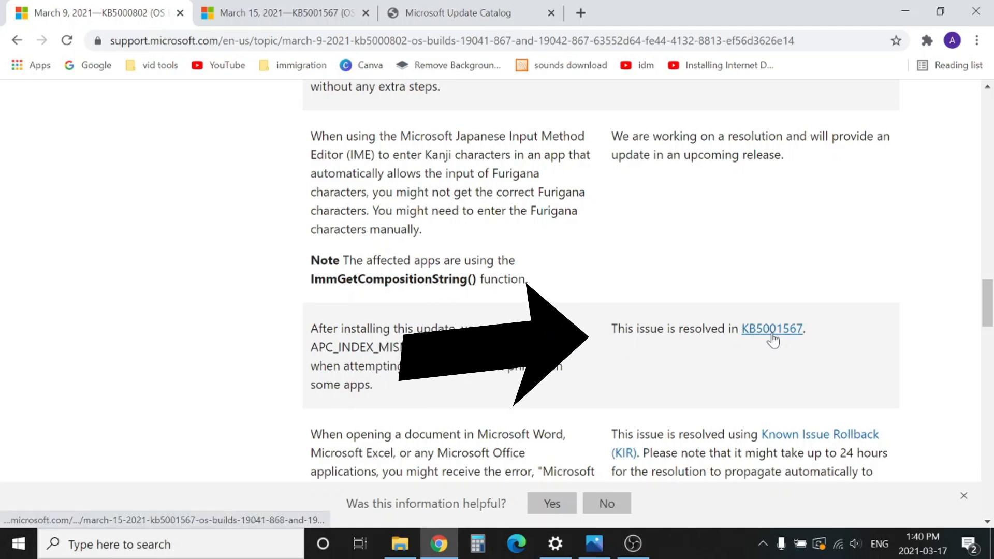
{"action": "mouse_move", "coordinate": [799, 338]}
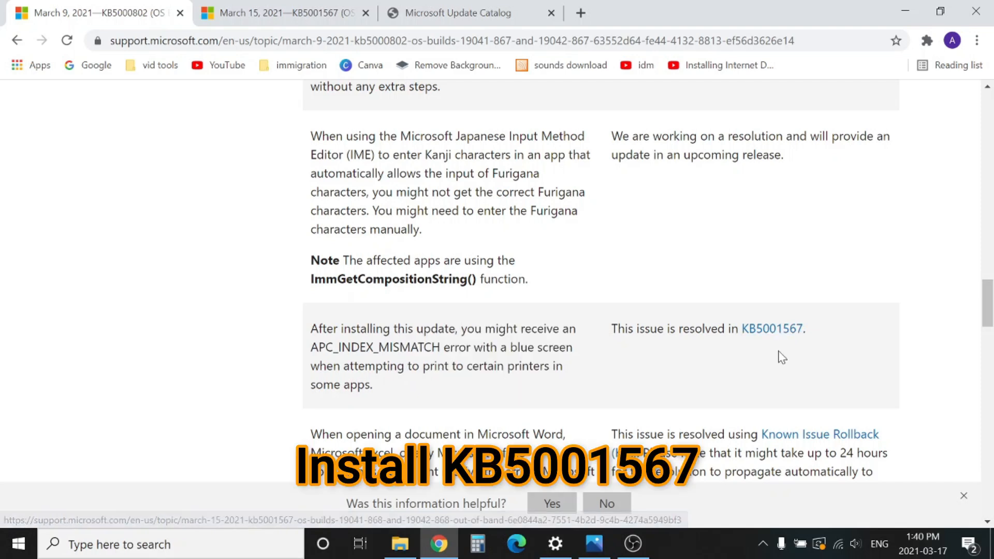
{"action": "mouse_move", "coordinate": [812, 354]}
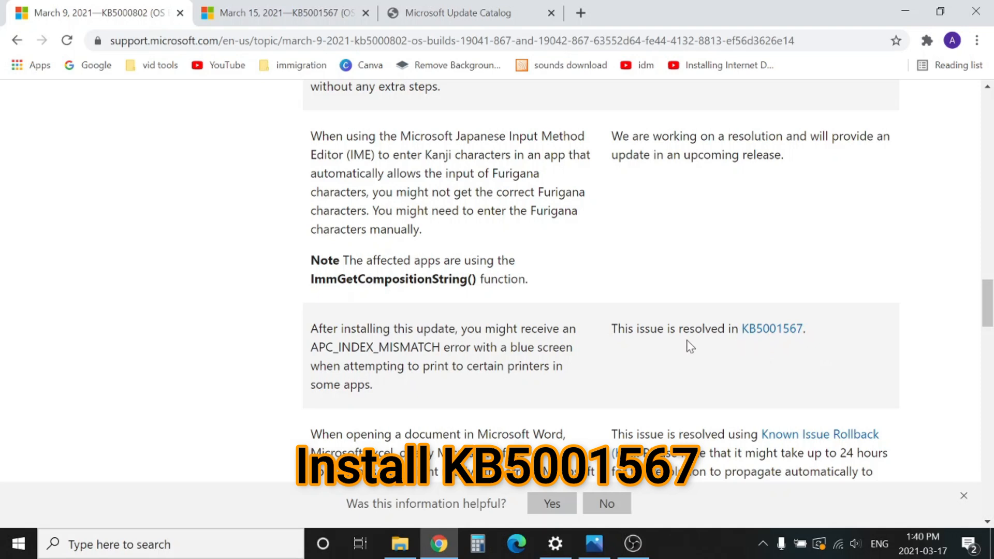
{"action": "mouse_move", "coordinate": [747, 345]}
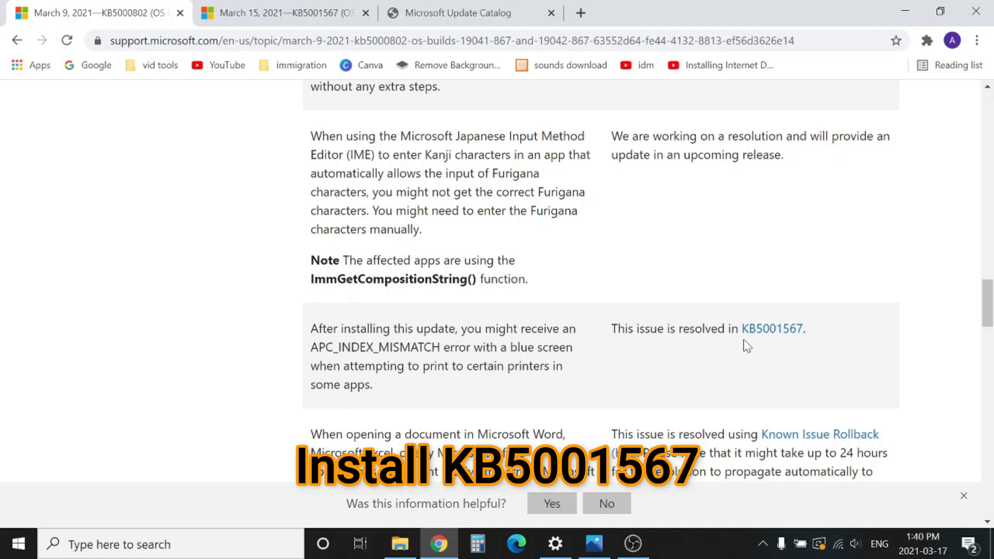
{"action": "mouse_move", "coordinate": [796, 356]}
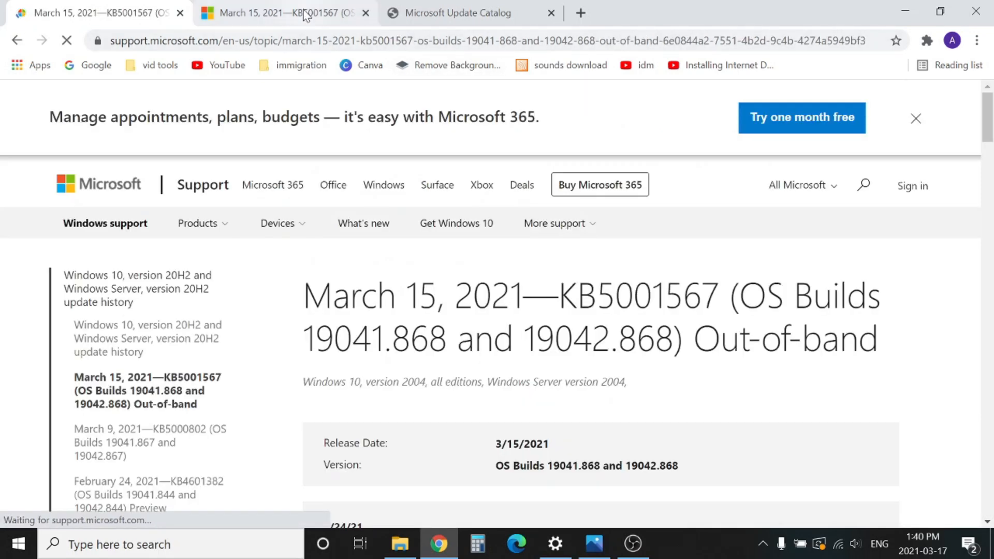
- Highlight KB5001567 in the article title and scroll down to 'How to get this update'
{"action": "scroll", "scroll_direction": "down", "scroll_amount": 3}
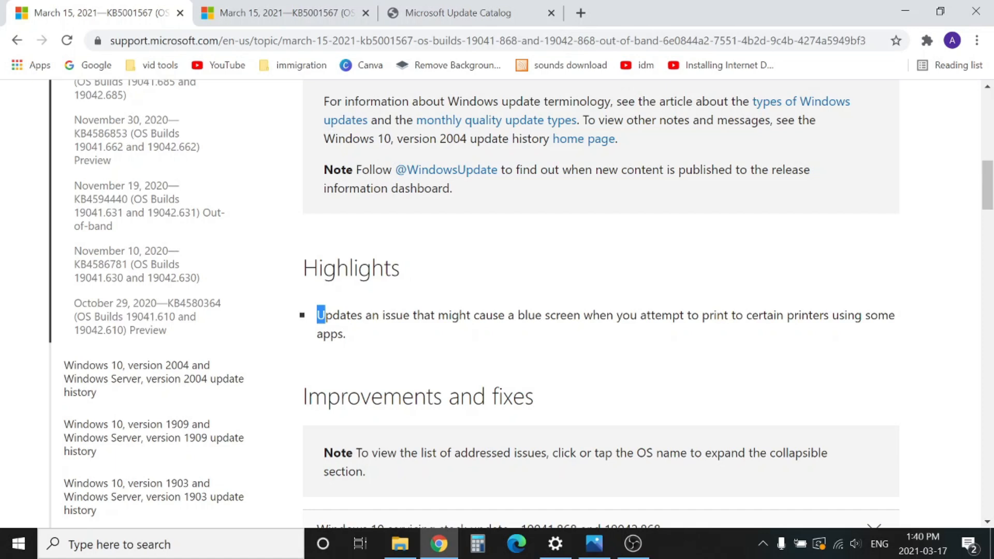
{"action": "mouse_move", "coordinate": [494, 343]}
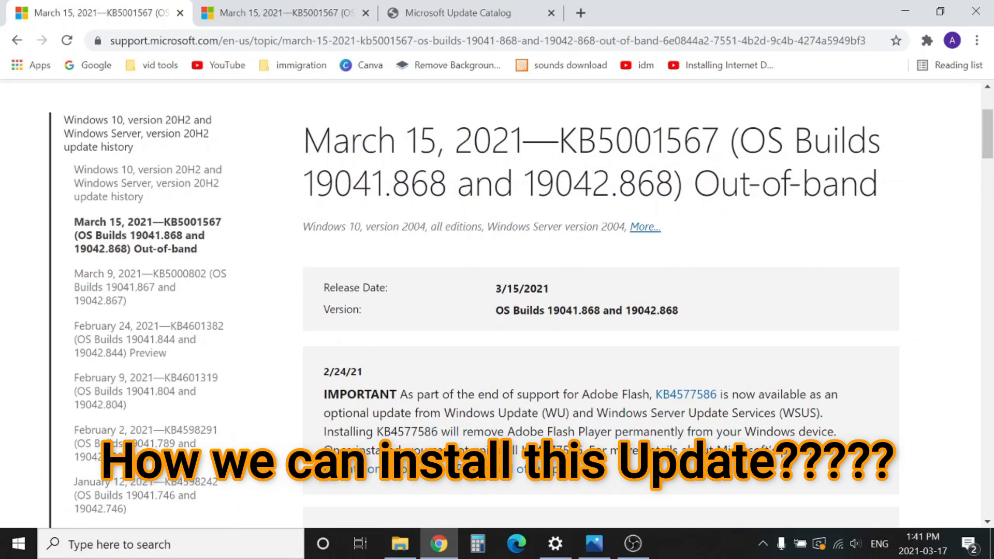
{"action": "double_click", "coordinate": [639, 139]}
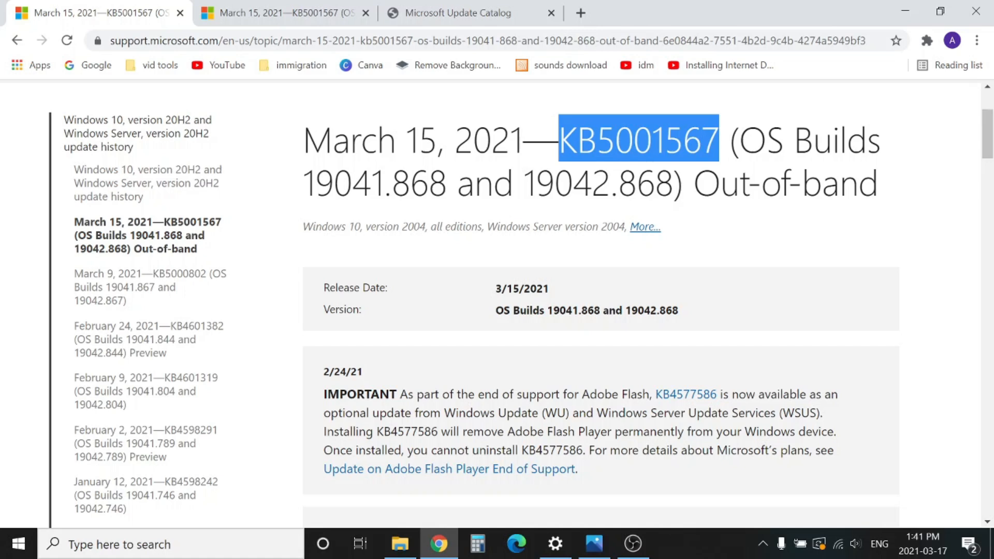
{"action": "scroll", "scroll_direction": "down", "scroll_amount": 3}
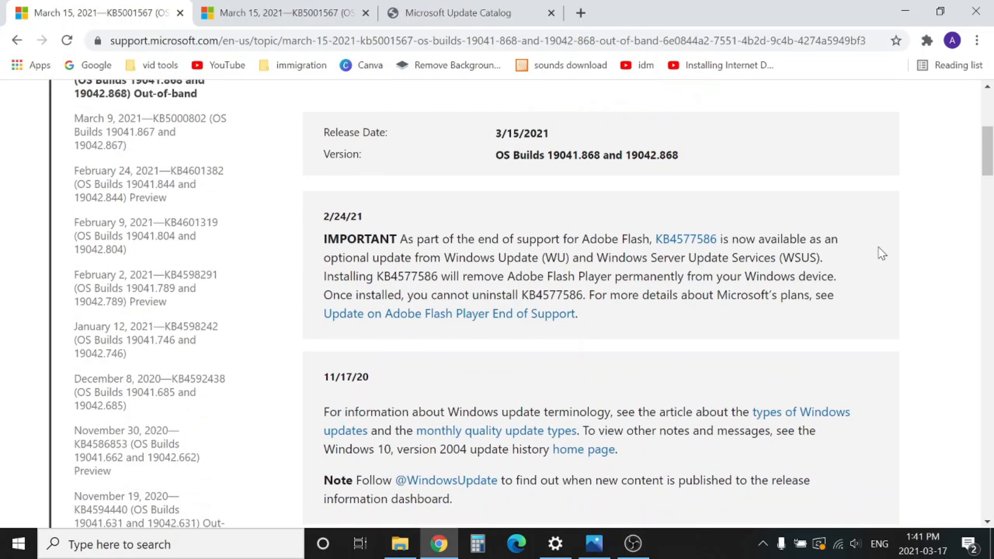
{"action": "scroll", "scroll_direction": "down", "scroll_amount": 3}
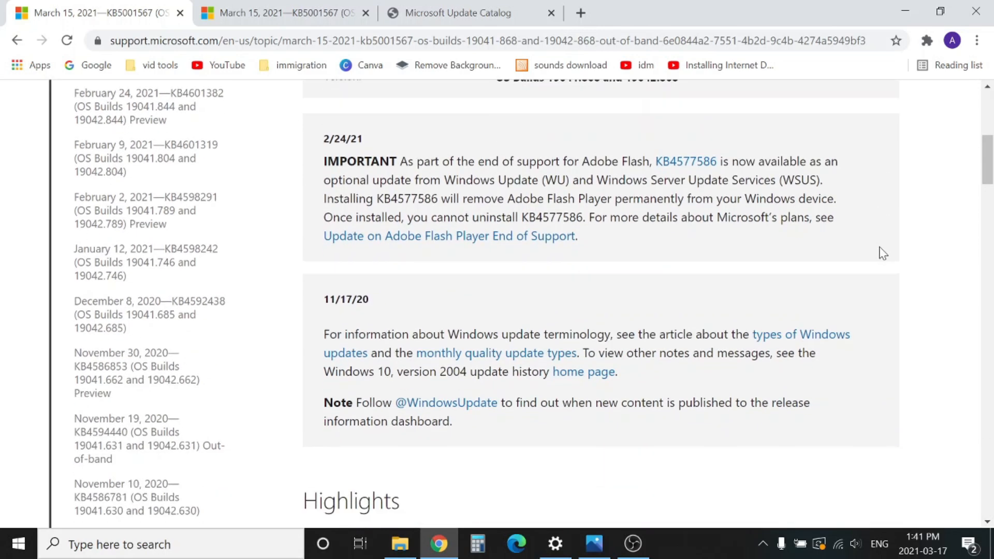
{"action": "scroll", "scroll_direction": "down", "scroll_amount": 3}
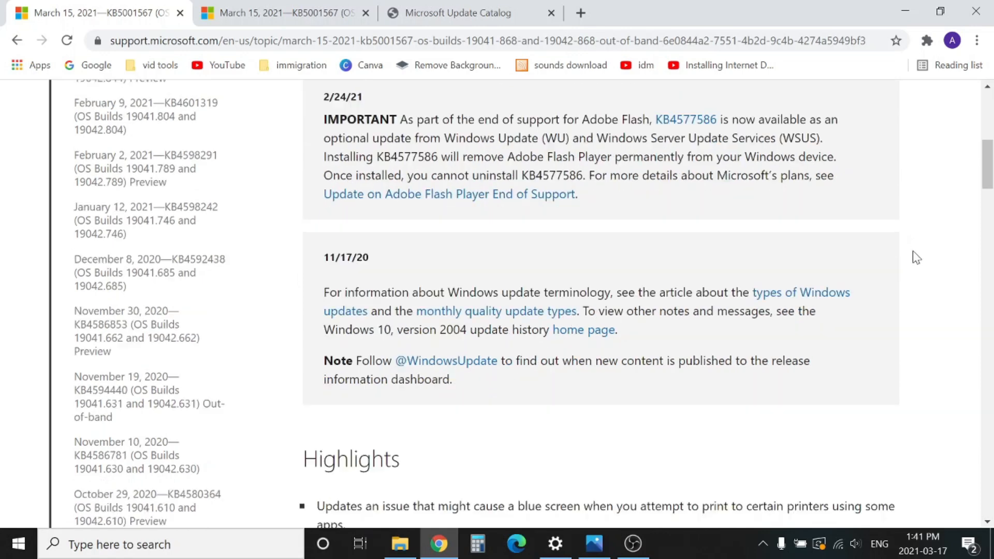
{"action": "scroll", "scroll_direction": "down", "scroll_amount": 3}
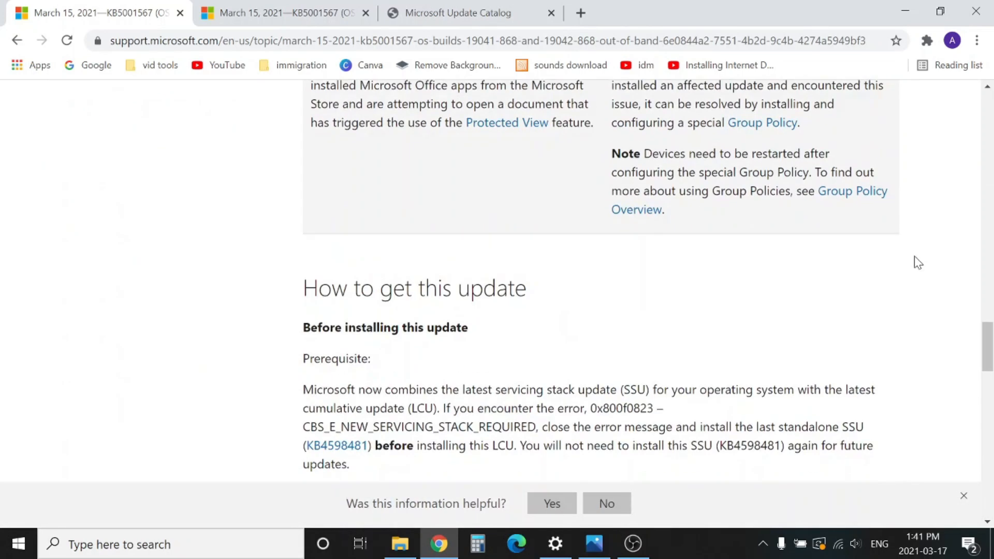
{"action": "scroll", "scroll_direction": "down", "scroll_amount": 3}
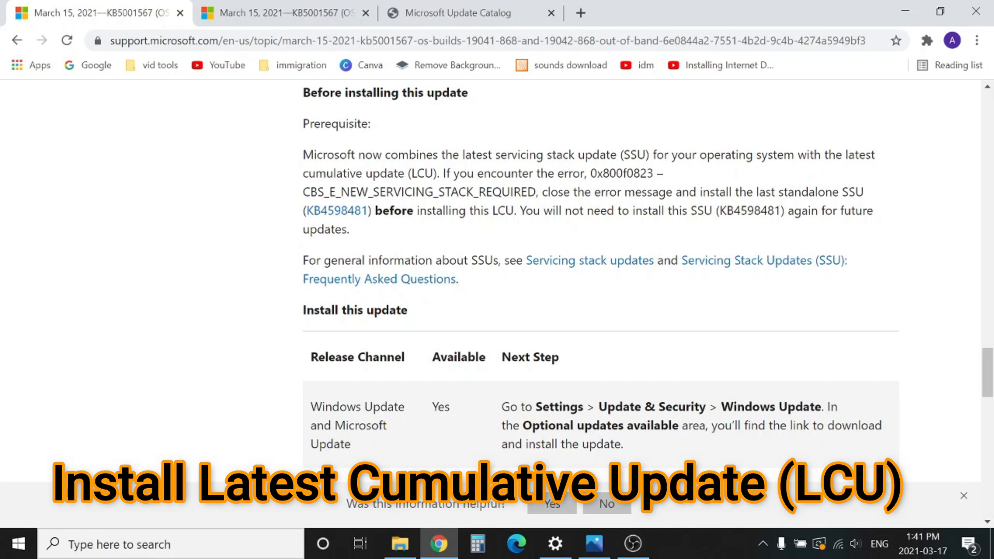
- Open the Windows Start menu from the taskbar
{"action": "left_click", "coordinate": [556, 556]}
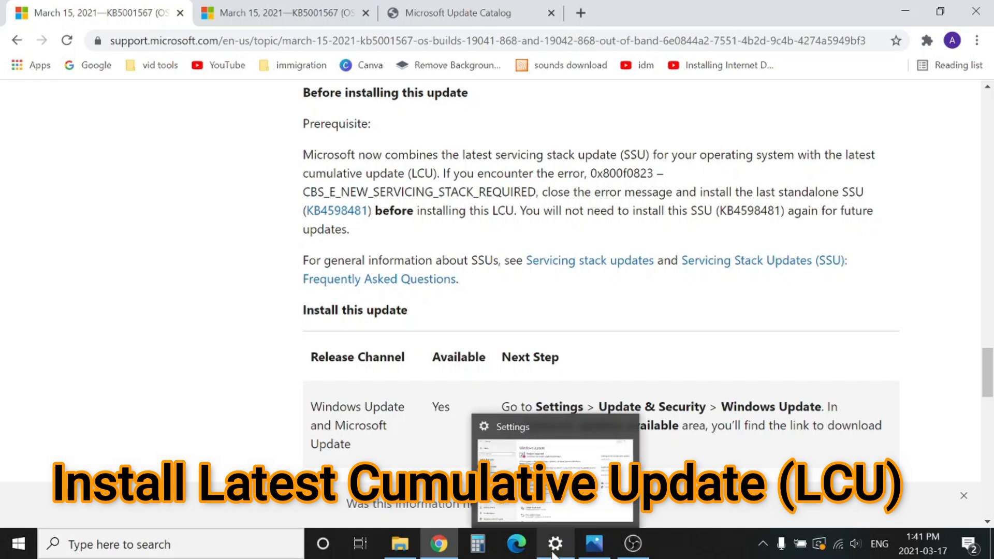
{"action": "left_click", "coordinate": [20, 541]}
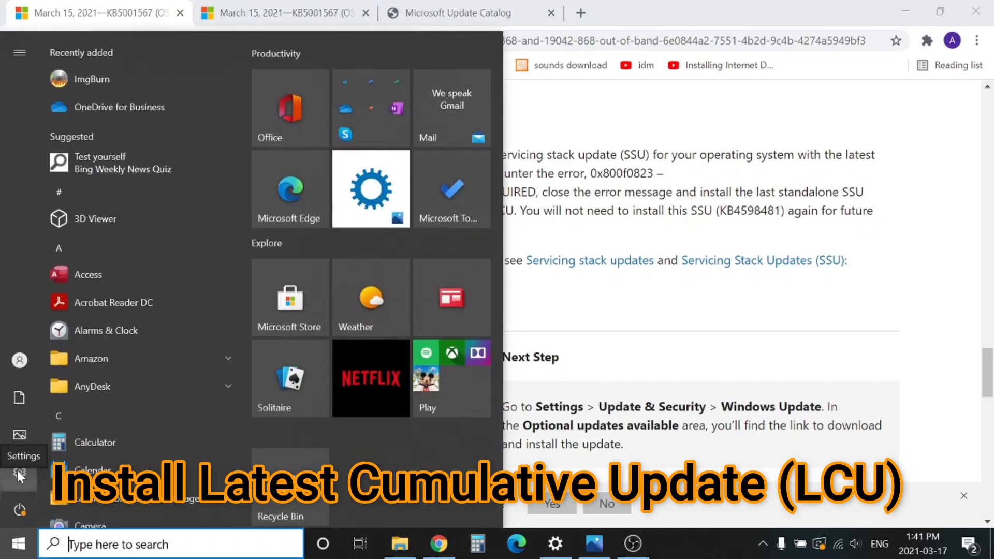
- Open Windows Update in Settings, showing KB5001567 as an optional quality update
{"action": "left_click", "coordinate": [371, 189]}
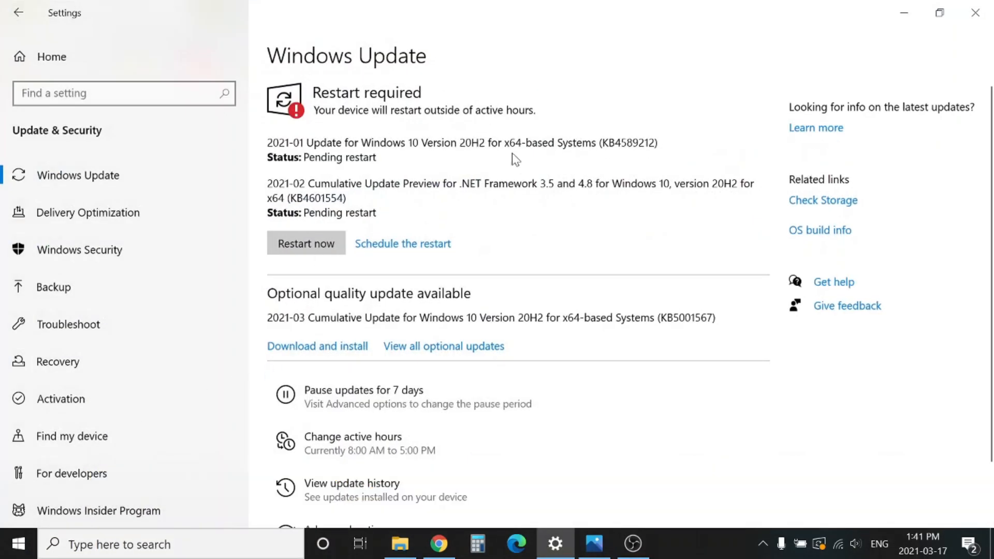
{"action": "mouse_move", "coordinate": [332, 331]}
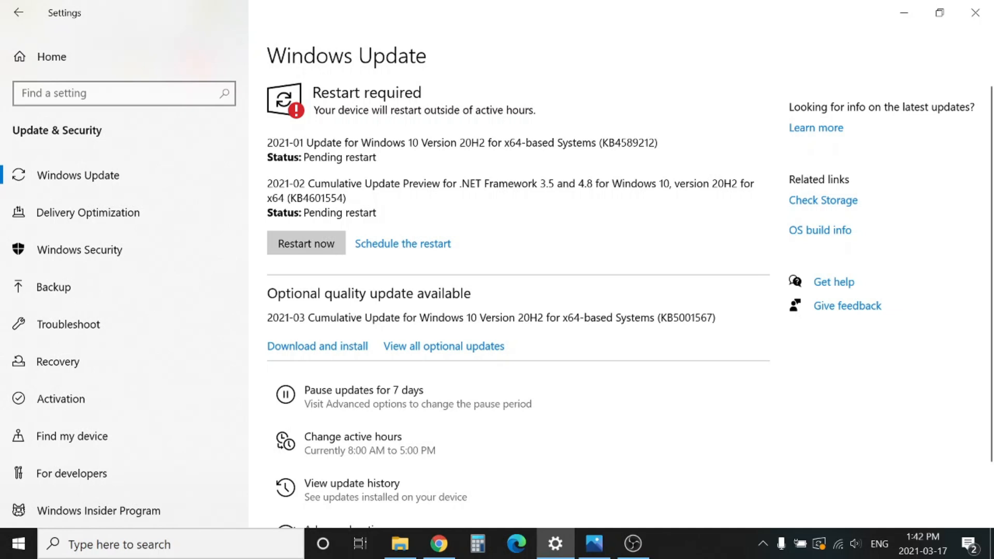
{"action": "mouse_move", "coordinate": [347, 334]}
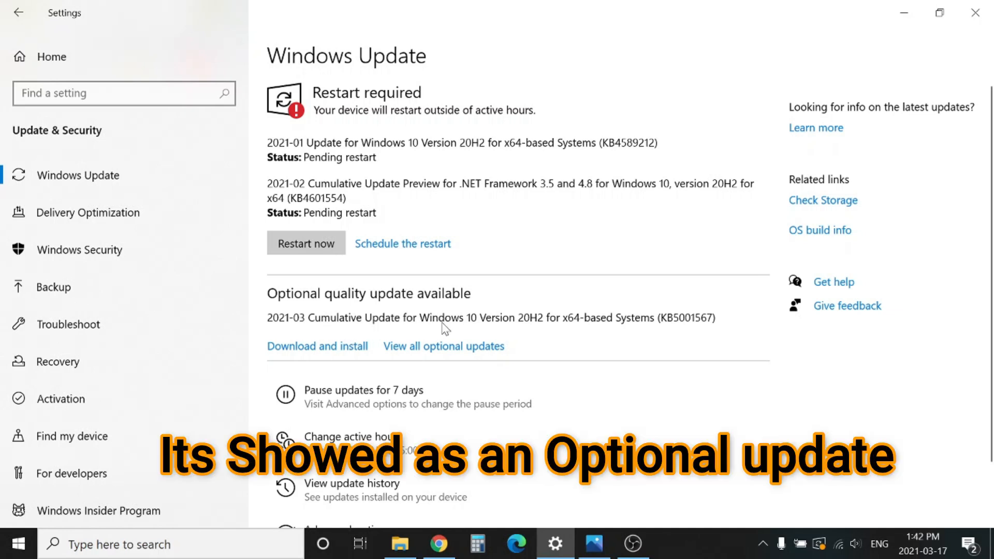
{"action": "mouse_move", "coordinate": [662, 335]}
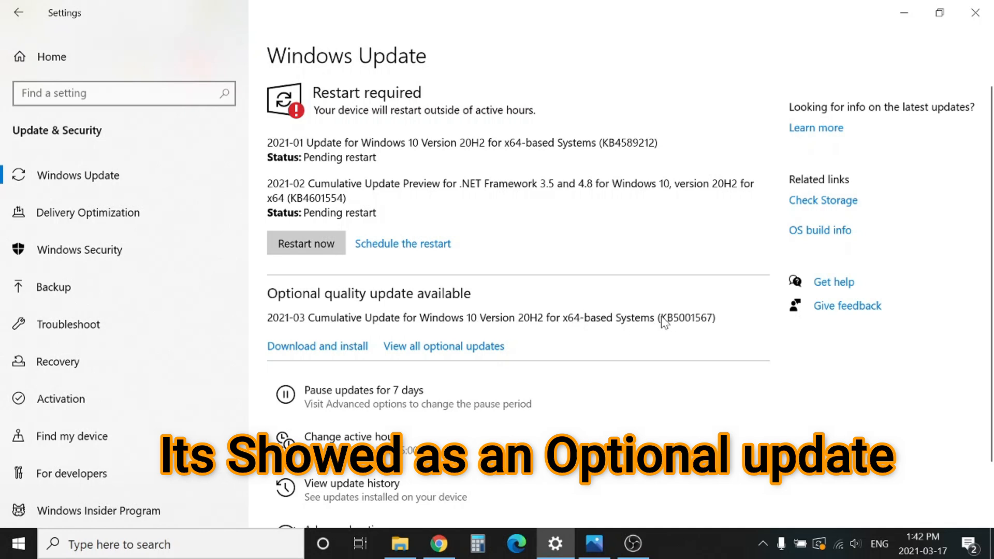
{"action": "mouse_move", "coordinate": [685, 332]}
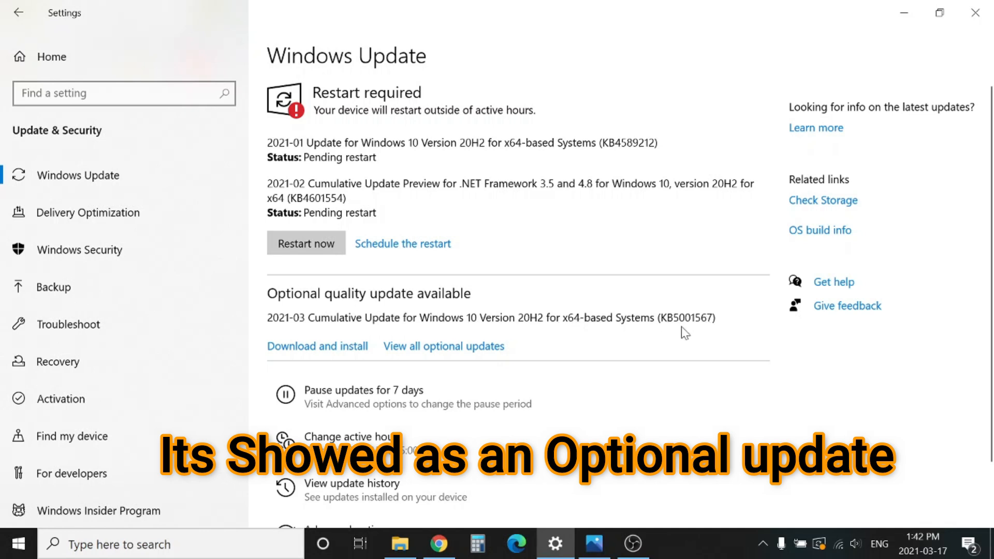
{"action": "mouse_move", "coordinate": [537, 314]}
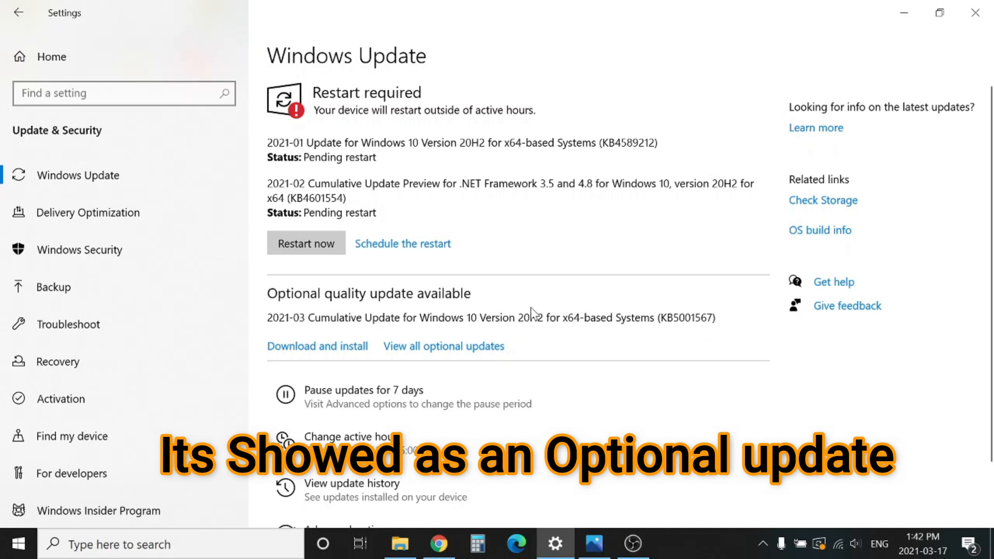
{"action": "mouse_move", "coordinate": [533, 313]}
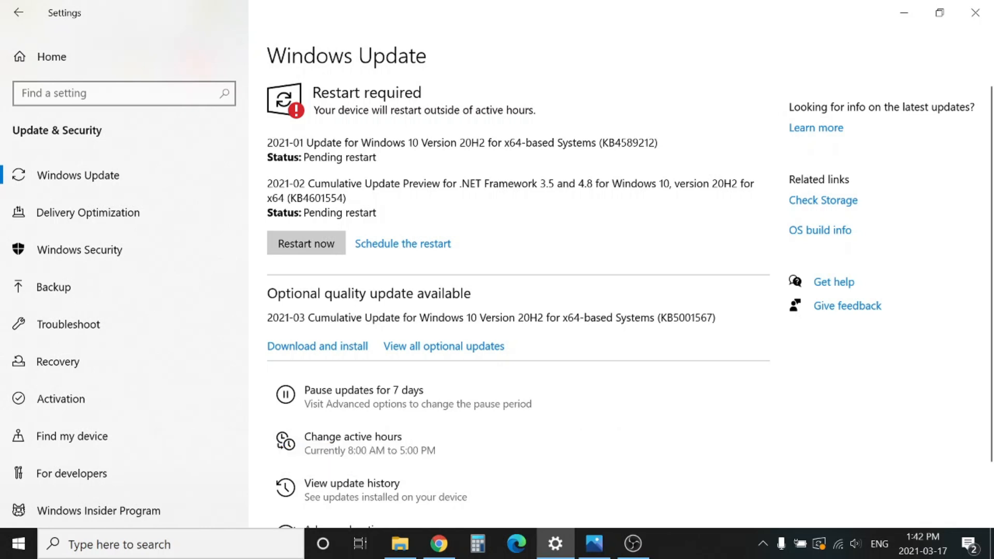
{"action": "mouse_move", "coordinate": [683, 333]}
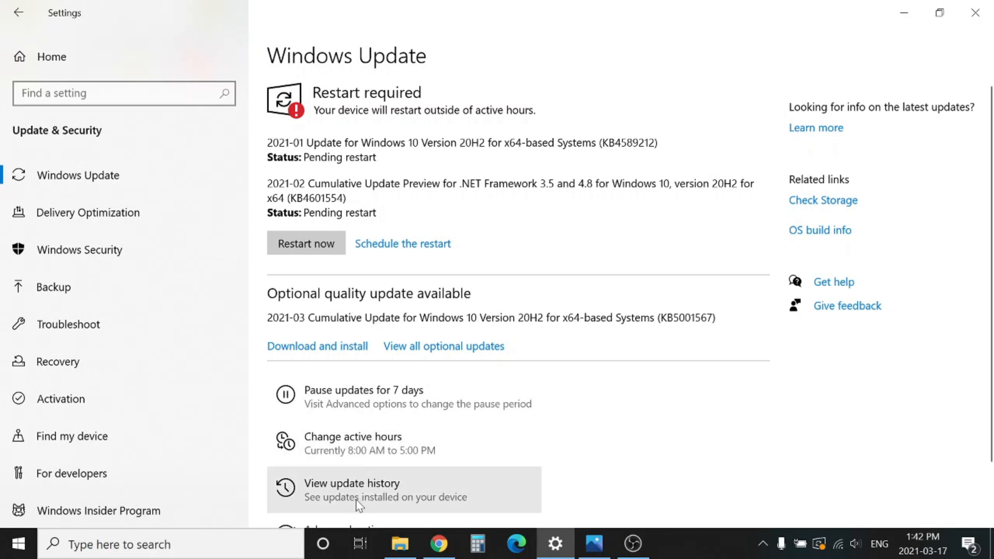
{"action": "mouse_move", "coordinate": [595, 413]}
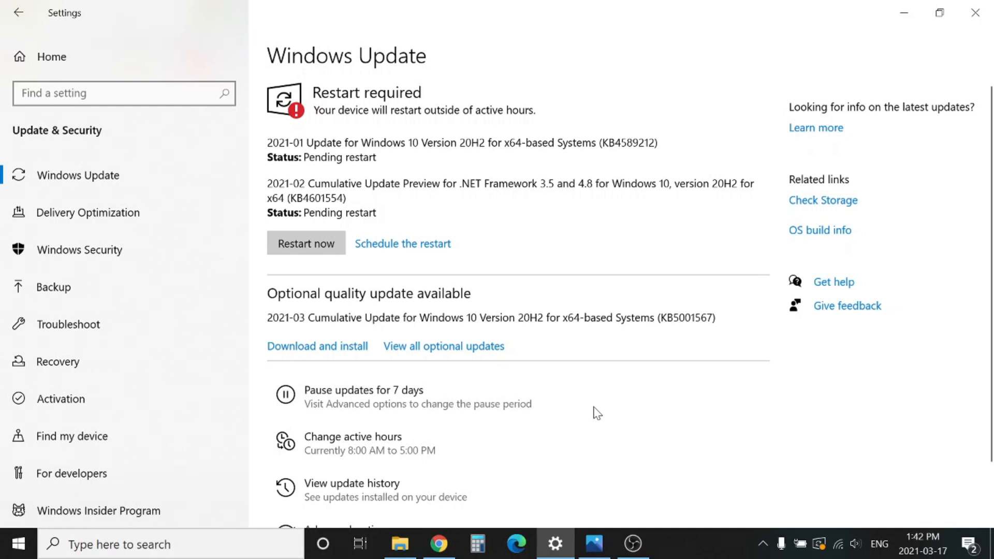
{"action": "mouse_move", "coordinate": [500, 458]}
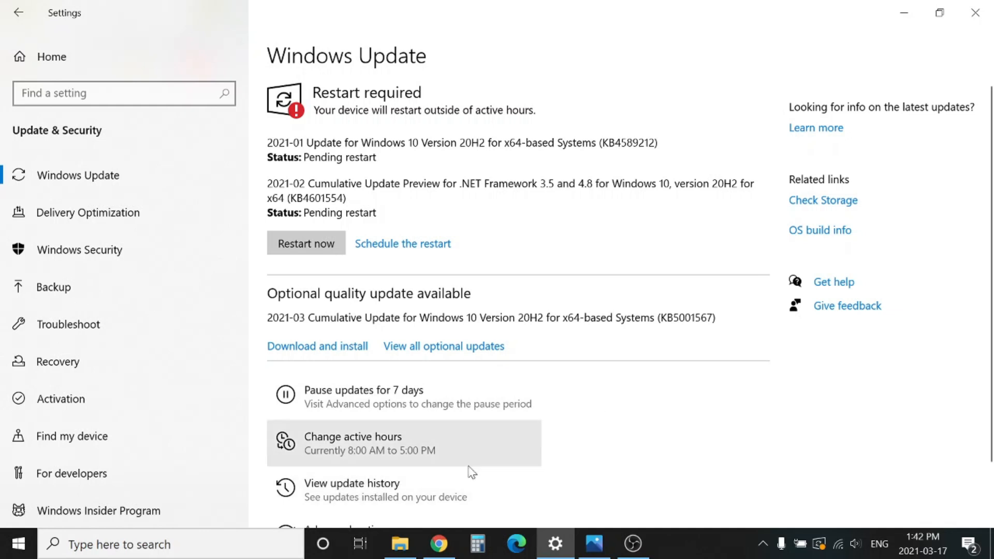
- Open 'View update history' to list installed updates, including KB5000802
{"action": "left_click", "coordinate": [351, 484]}
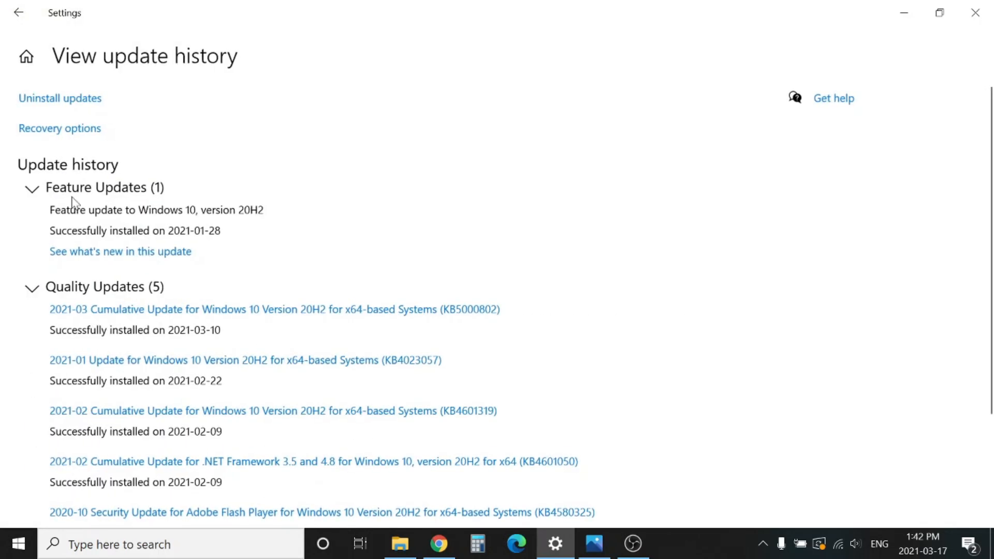
{"action": "mouse_move", "coordinate": [379, 329]}
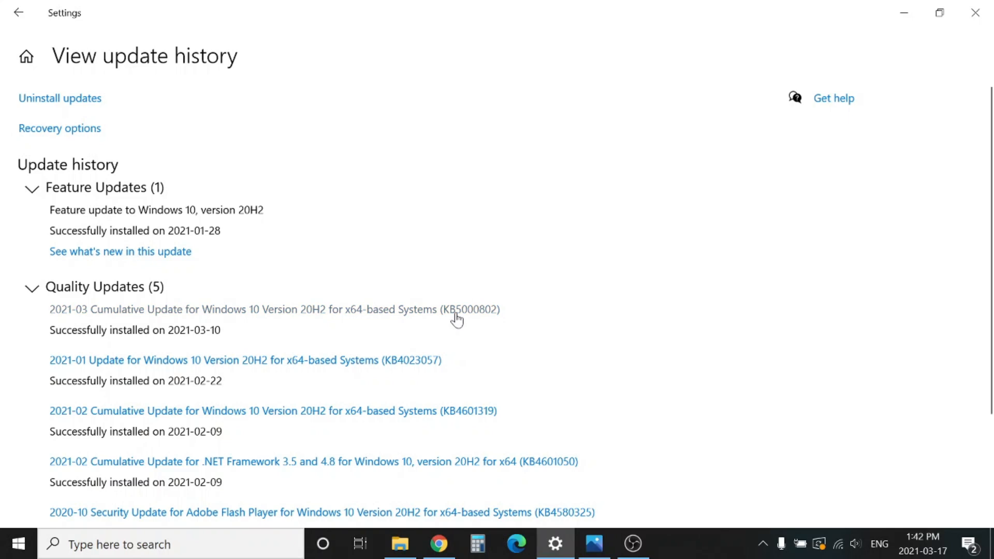
{"action": "mouse_move", "coordinate": [490, 324]}
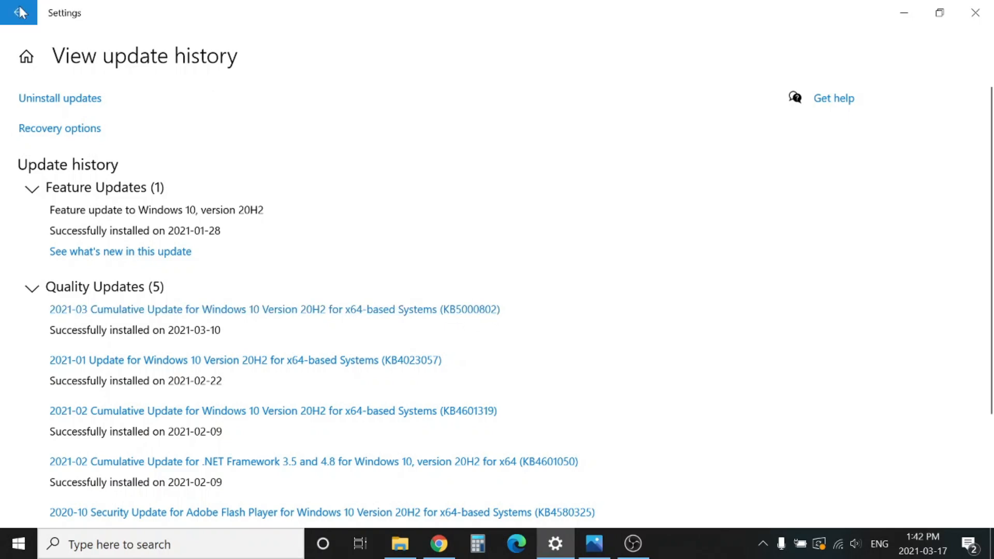
- Go back to the main Windows Update page with KB5001567 still offered
{"action": "left_click", "coordinate": [21, 15]}
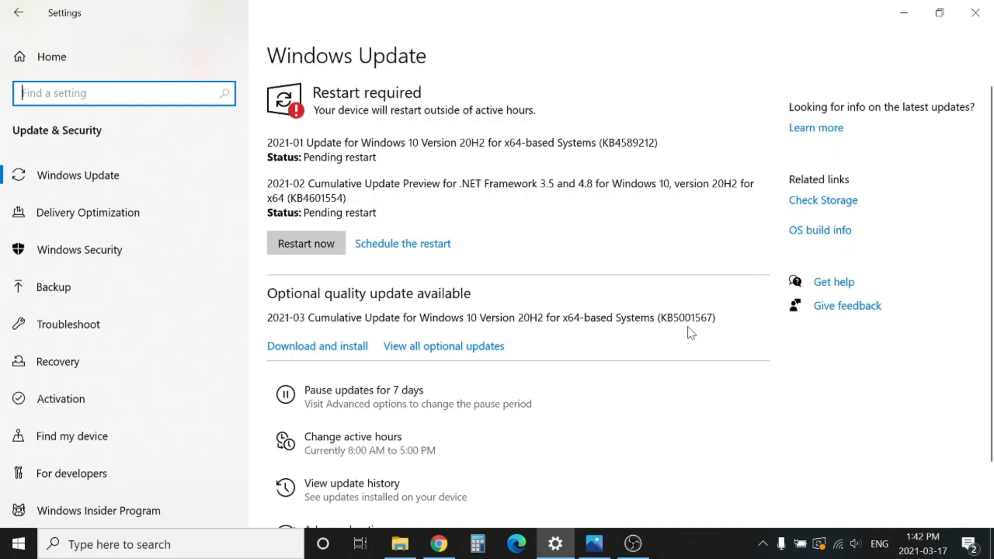
{"action": "mouse_move", "coordinate": [656, 460]}
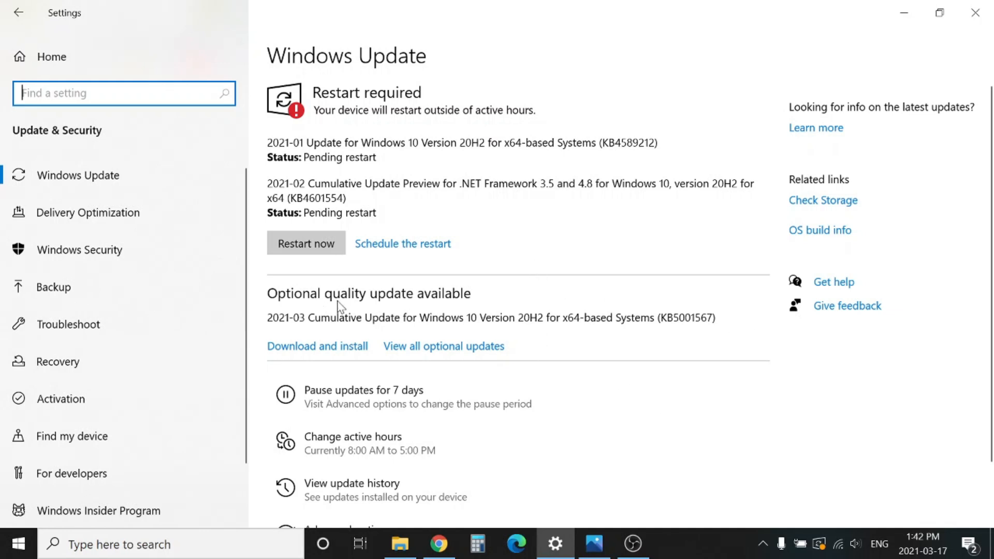
{"action": "mouse_move", "coordinate": [871, 35]}
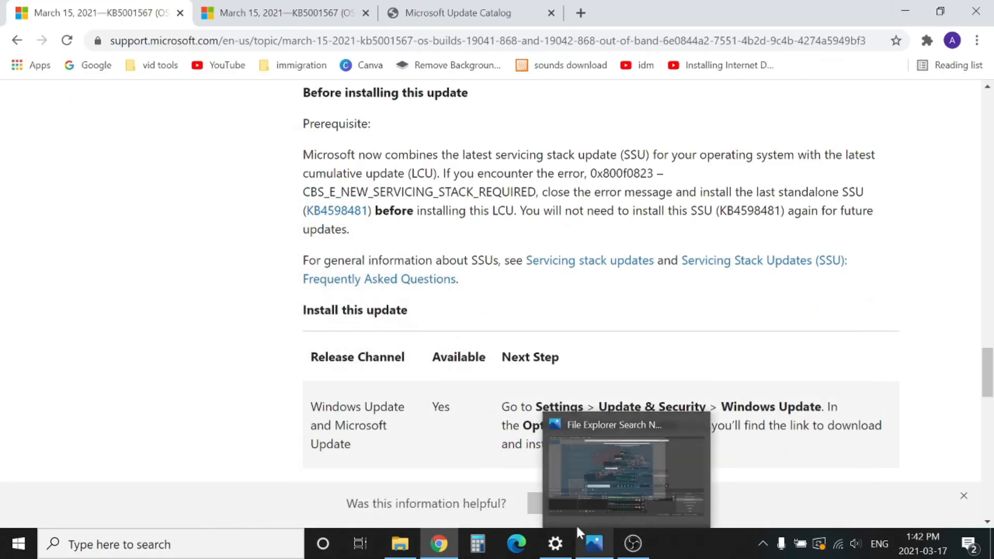
- Switch to the Microsoft Update Catalog tab listing the KB5001567 download results
{"action": "left_click", "coordinate": [458, 14]}
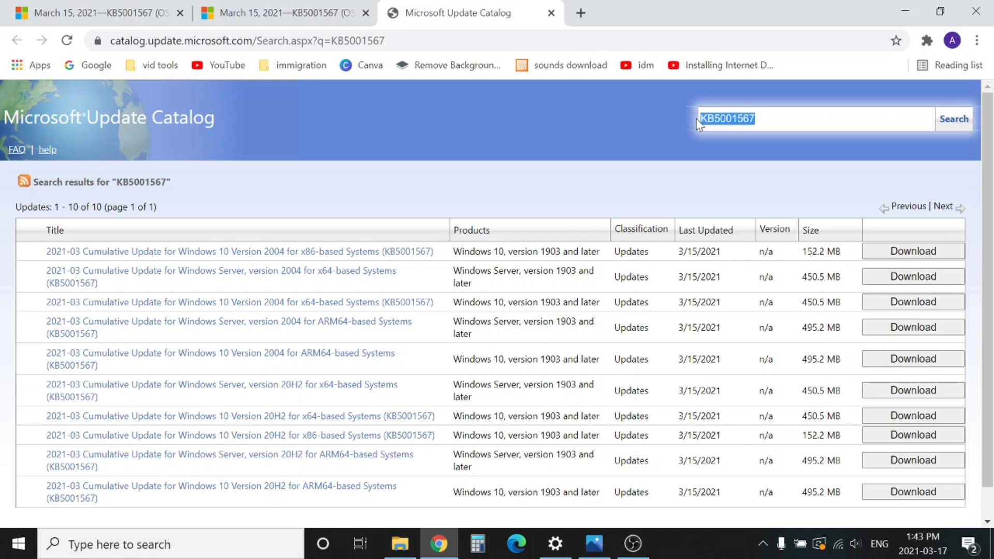
{"action": "mouse_move", "coordinate": [428, 241]}
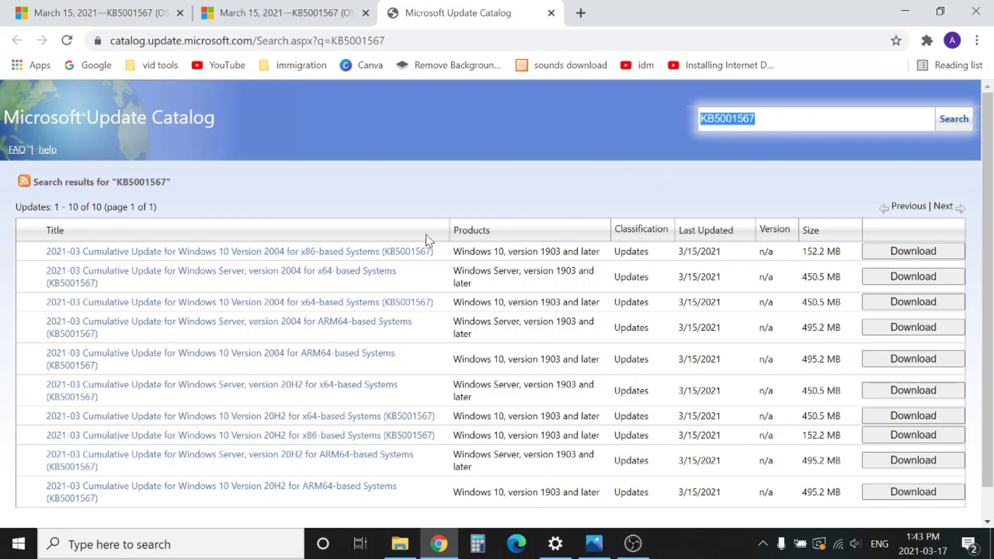
{"action": "mouse_move", "coordinate": [424, 276]}
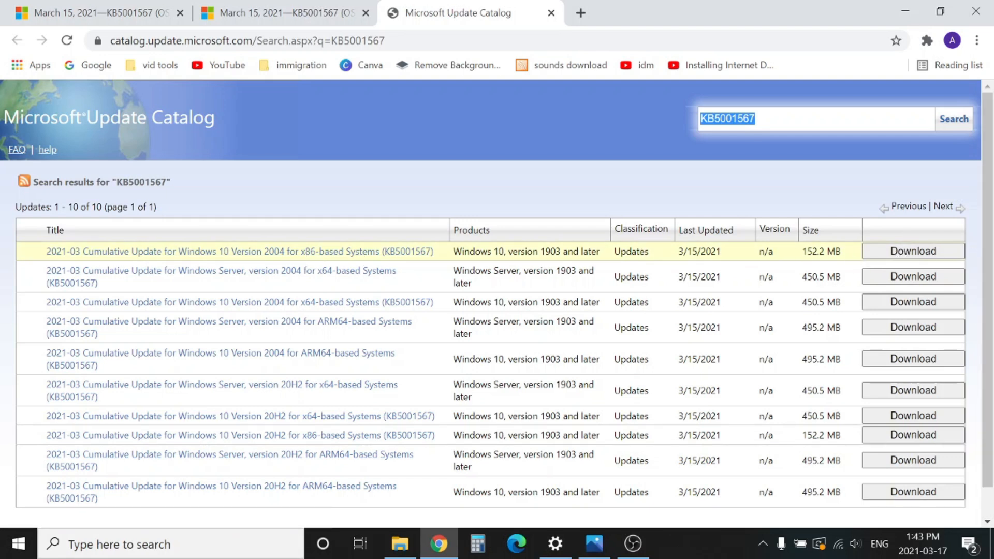
{"action": "mouse_move", "coordinate": [406, 261]}
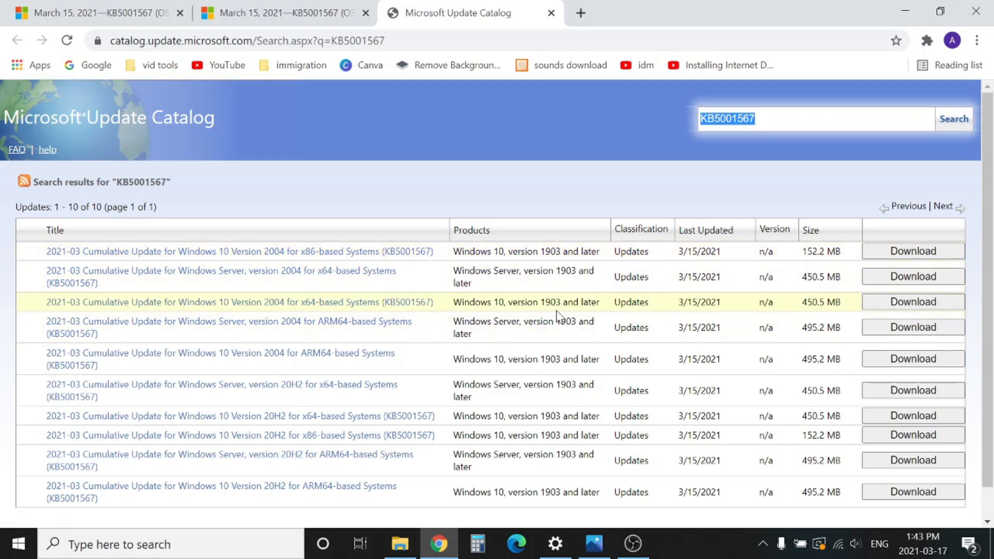
{"action": "mouse_move", "coordinate": [247, 312]}
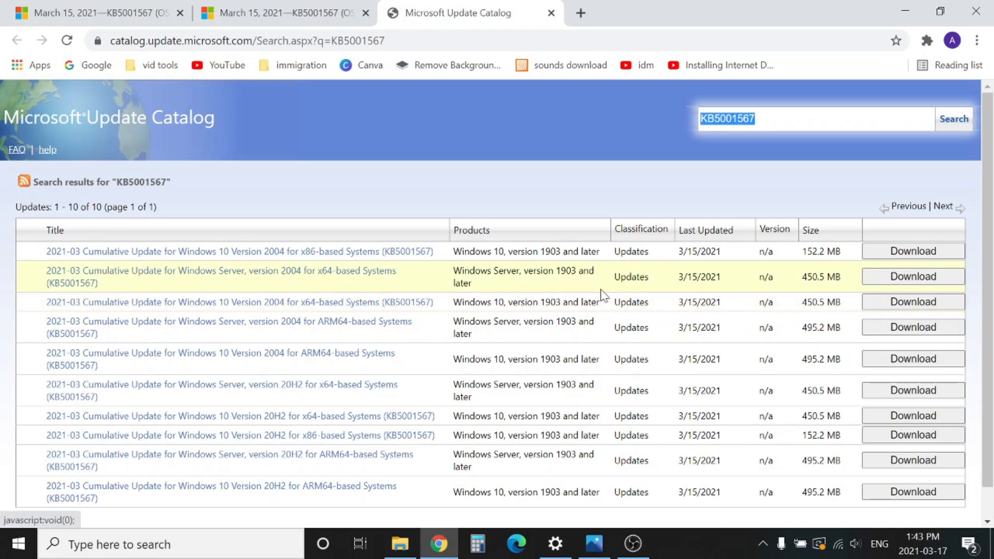
{"action": "mouse_move", "coordinate": [602, 302]}
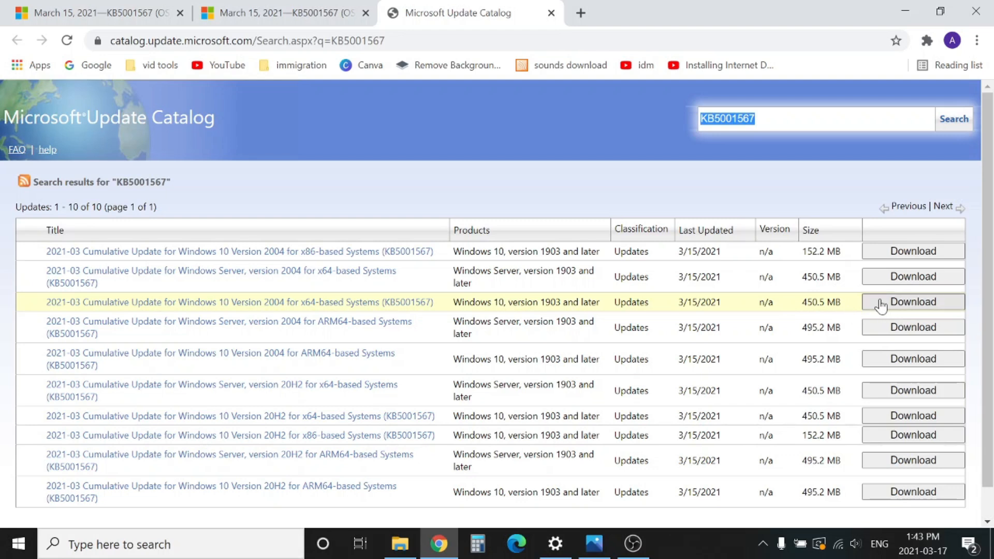
{"action": "mouse_move", "coordinate": [902, 312]}
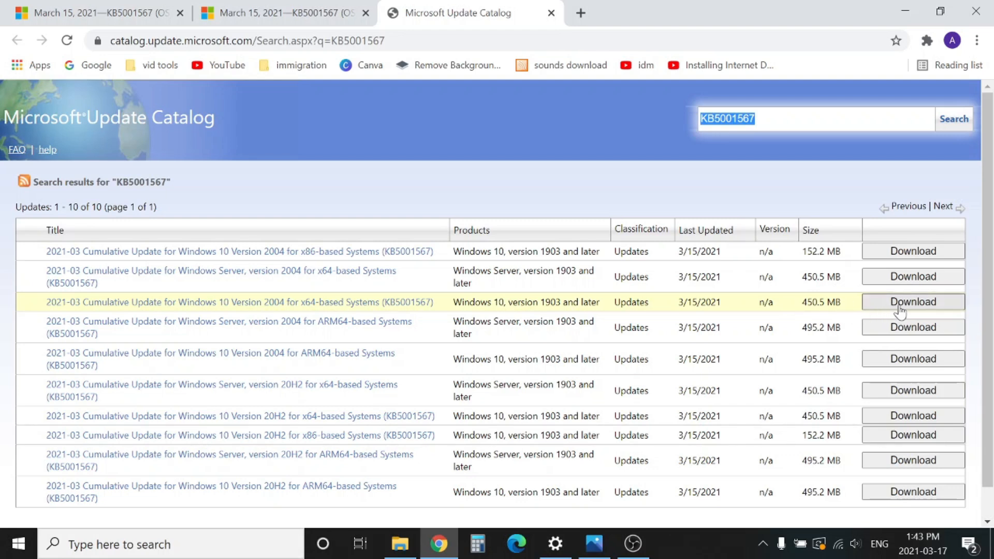